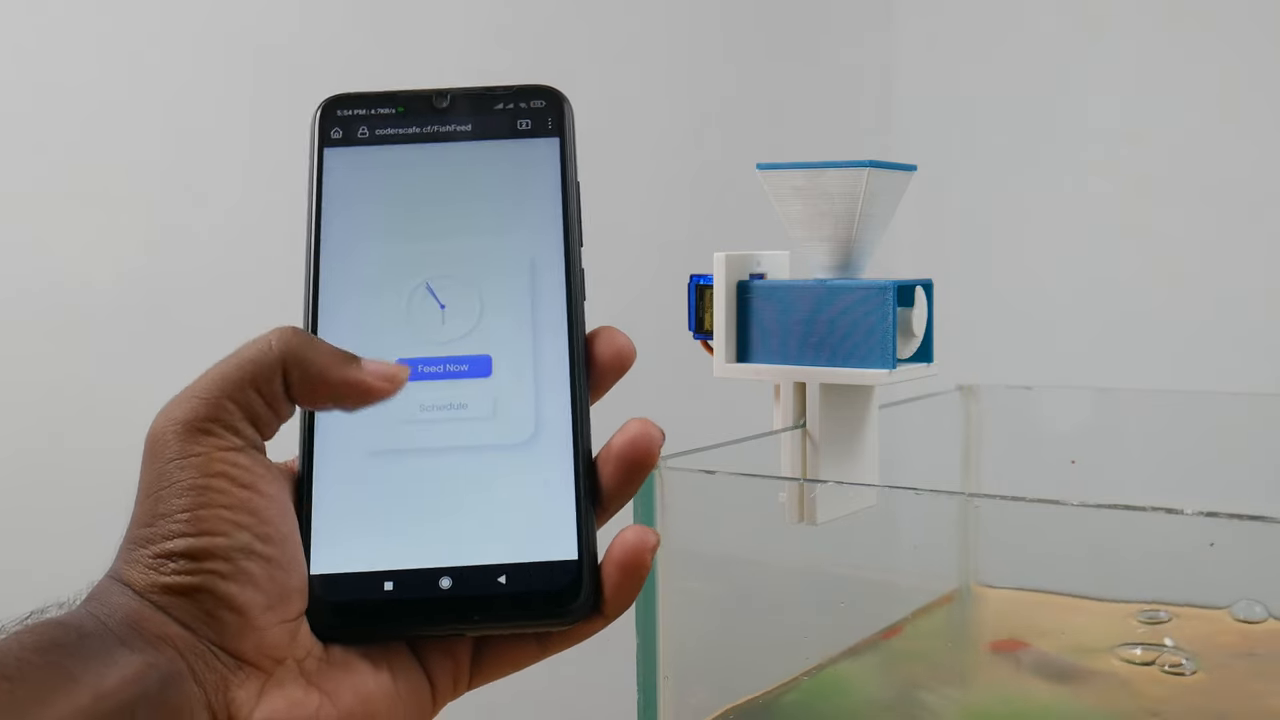
Trigger several immediate feedings with Feed Now.
click(444, 368)
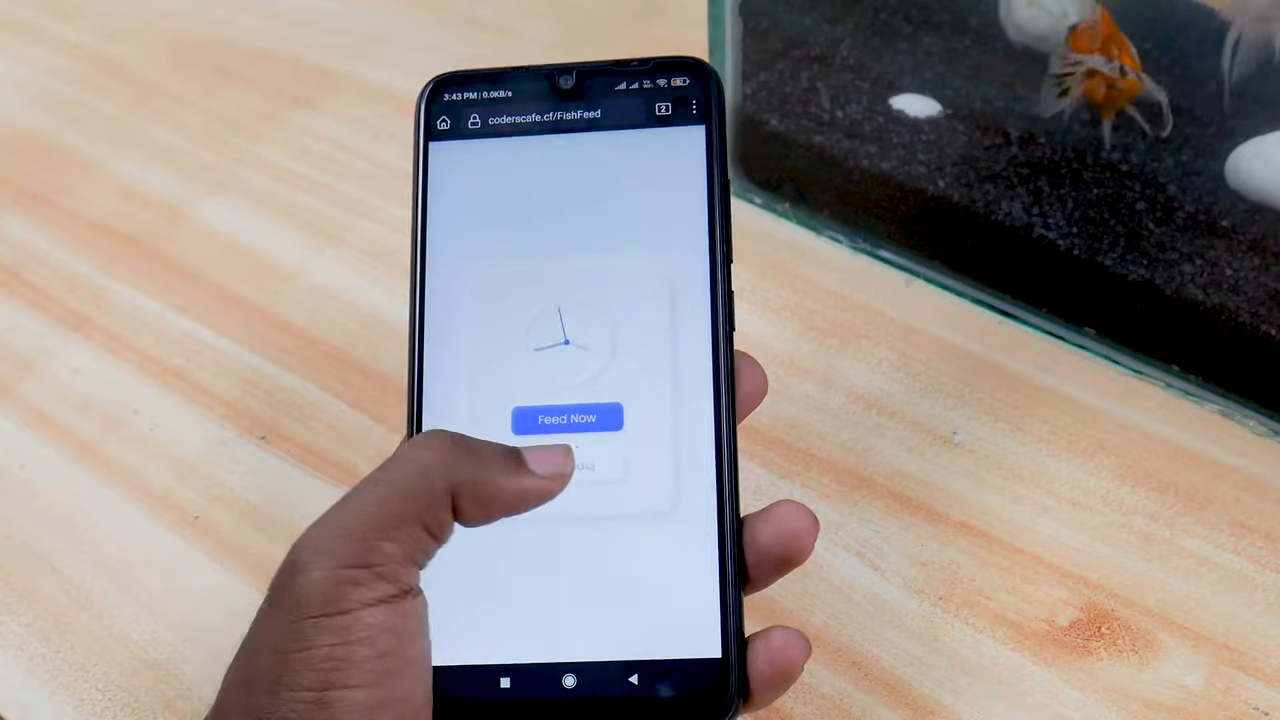
click(568, 418)
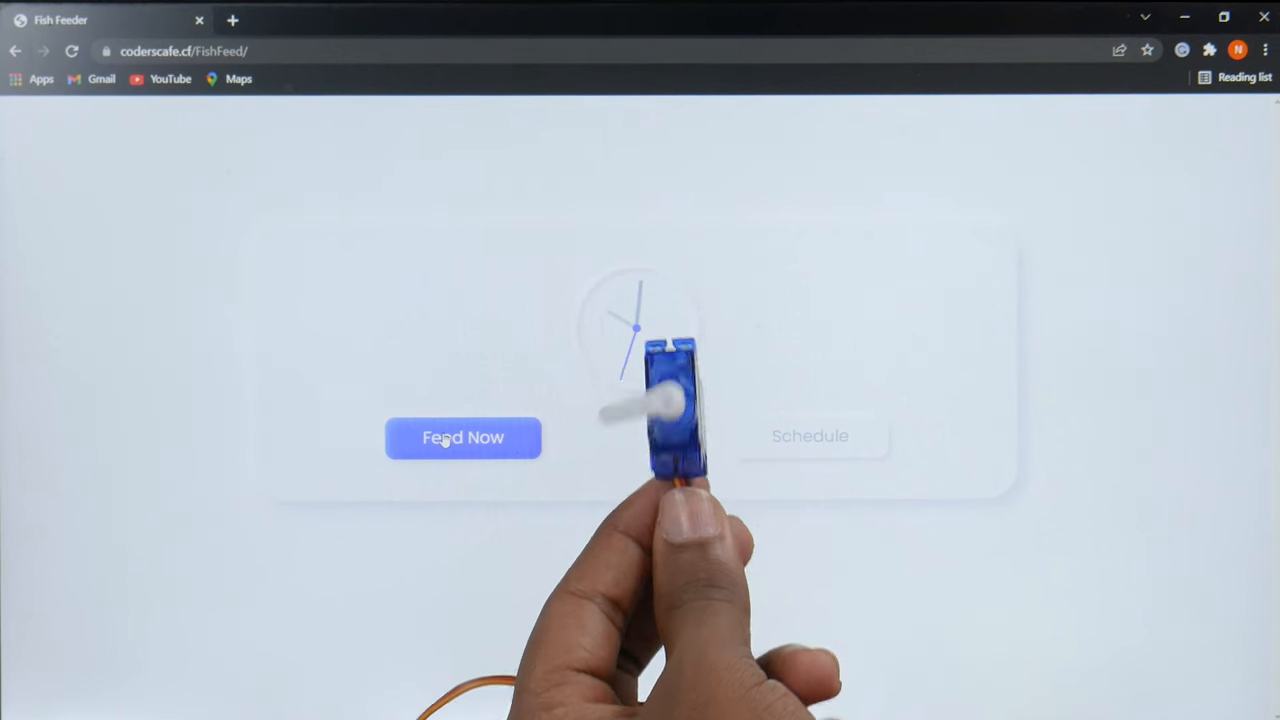
click(464, 436)
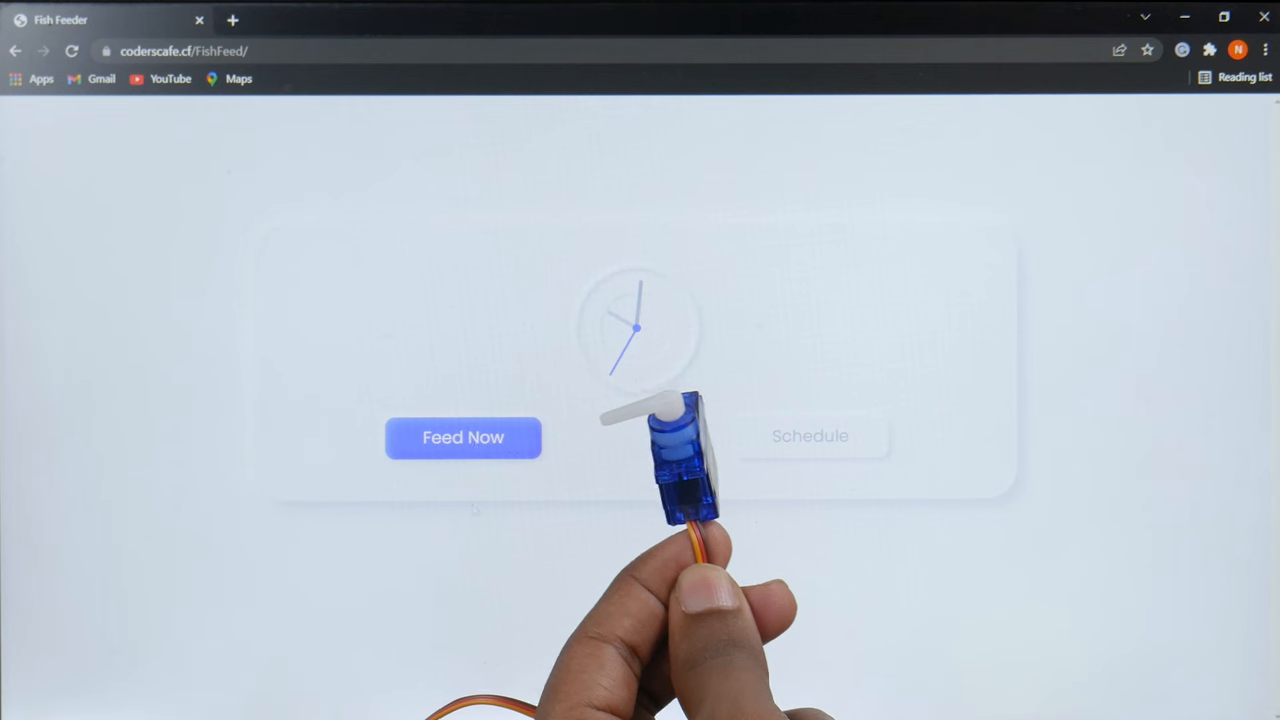
click(464, 438)
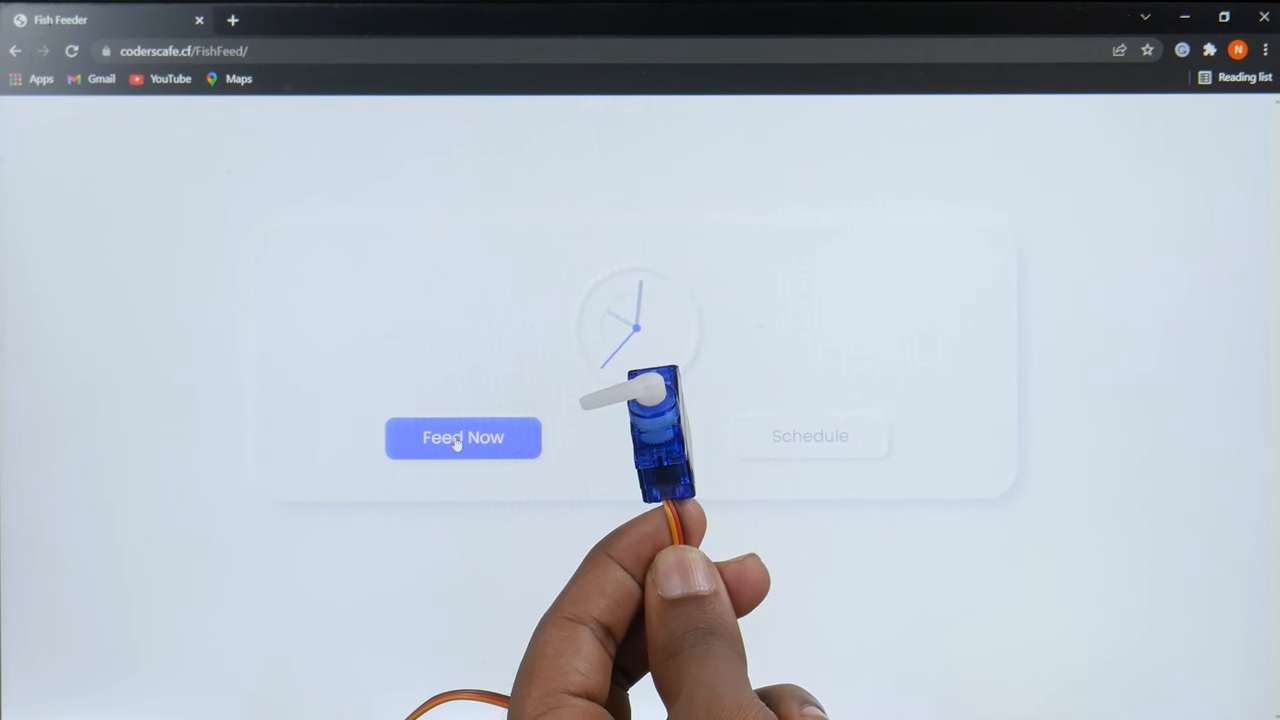
click(464, 438)
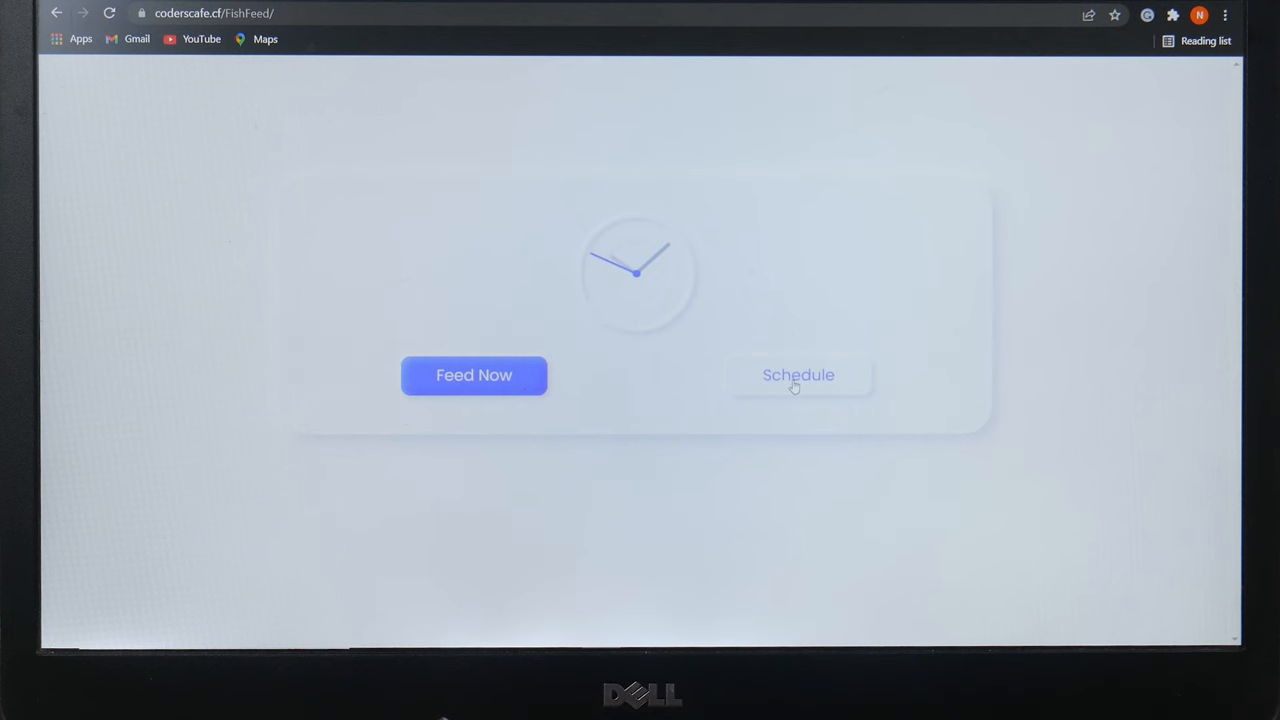
Start a scheduled feeding and pick its time on the clock dial.
click(798, 376)
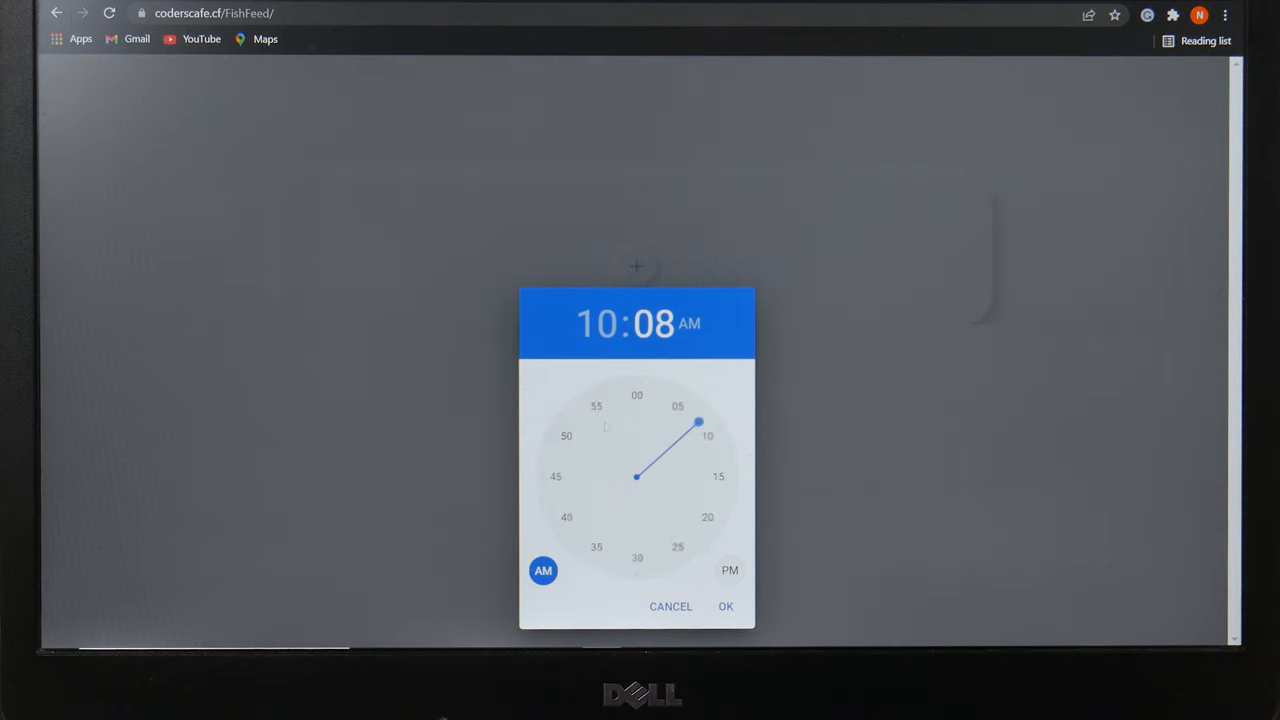
click(708, 434)
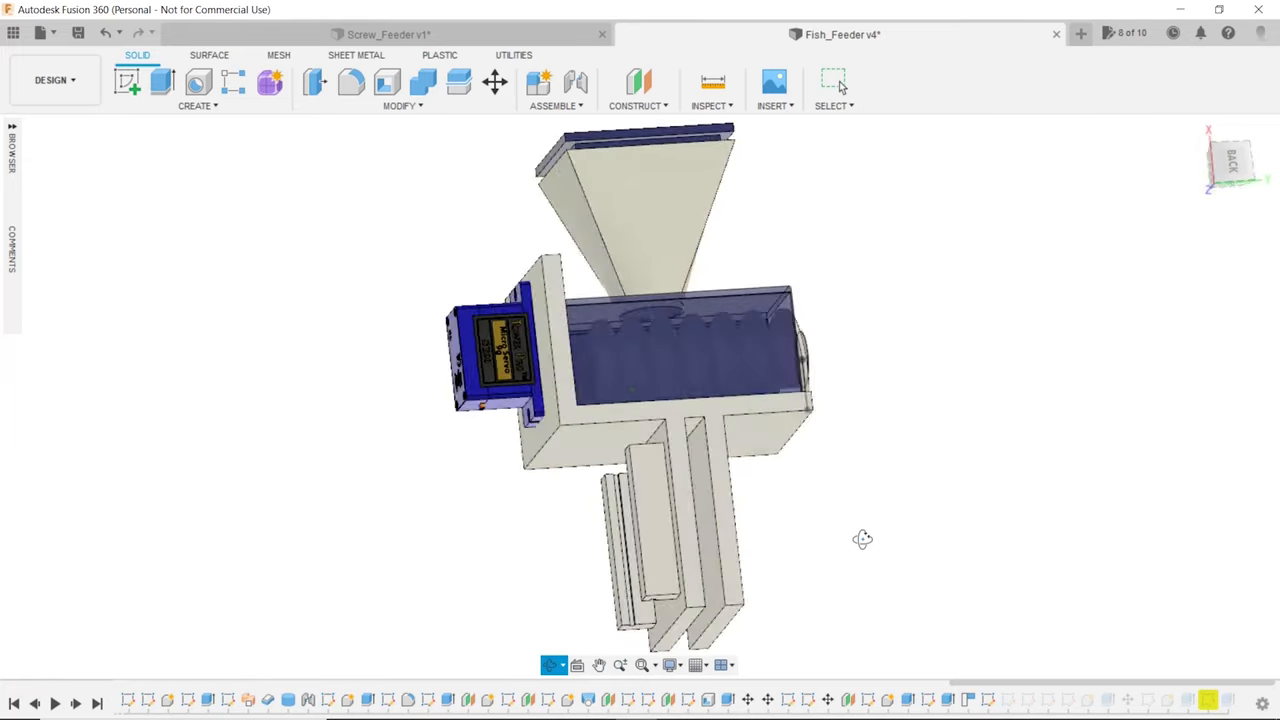
drag(862, 540, 724, 576)
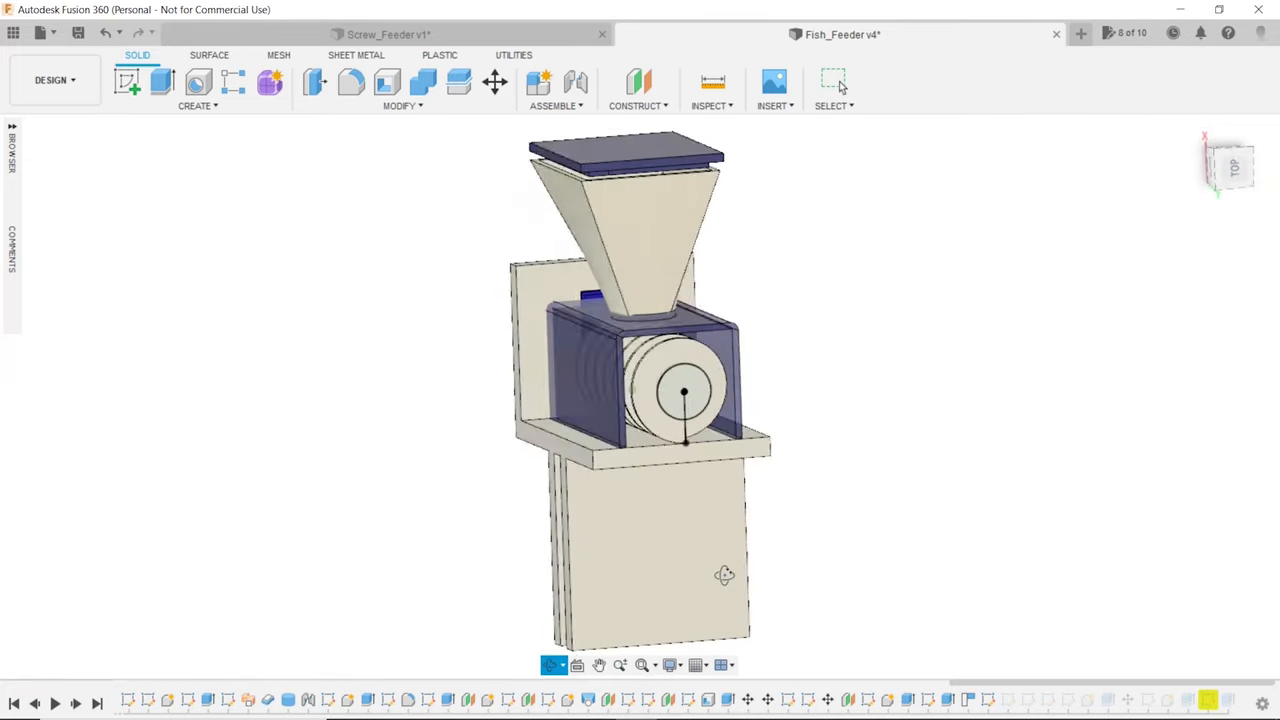